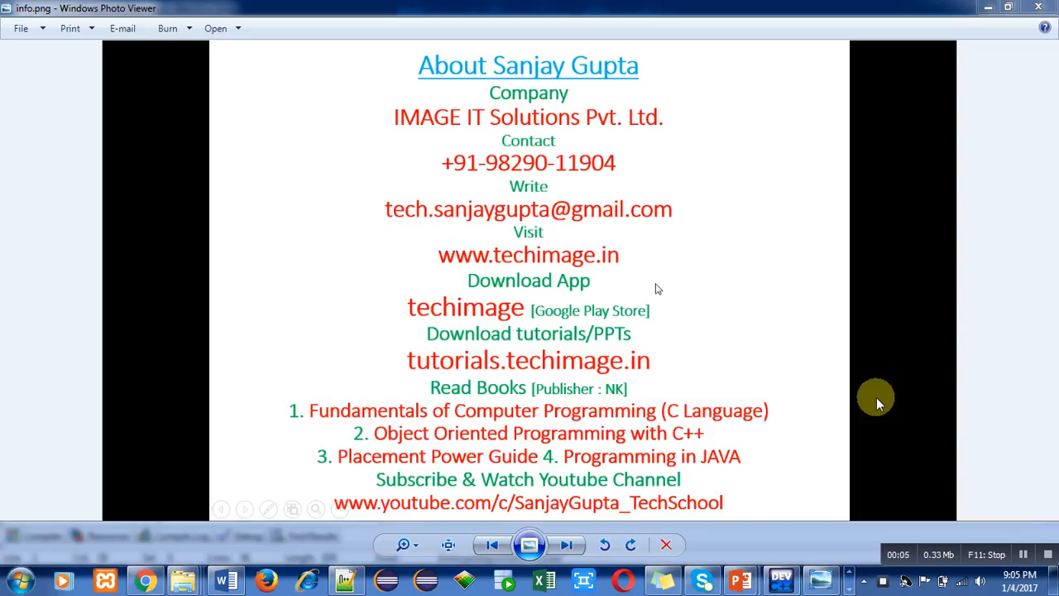
mouse_move(786, 348)
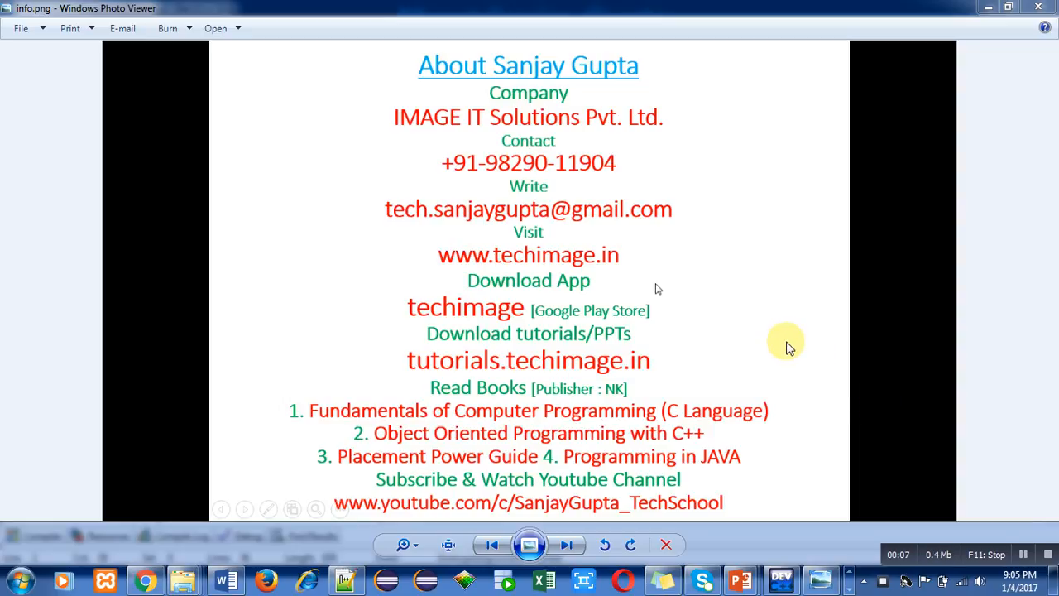
mouse_move(749, 315)
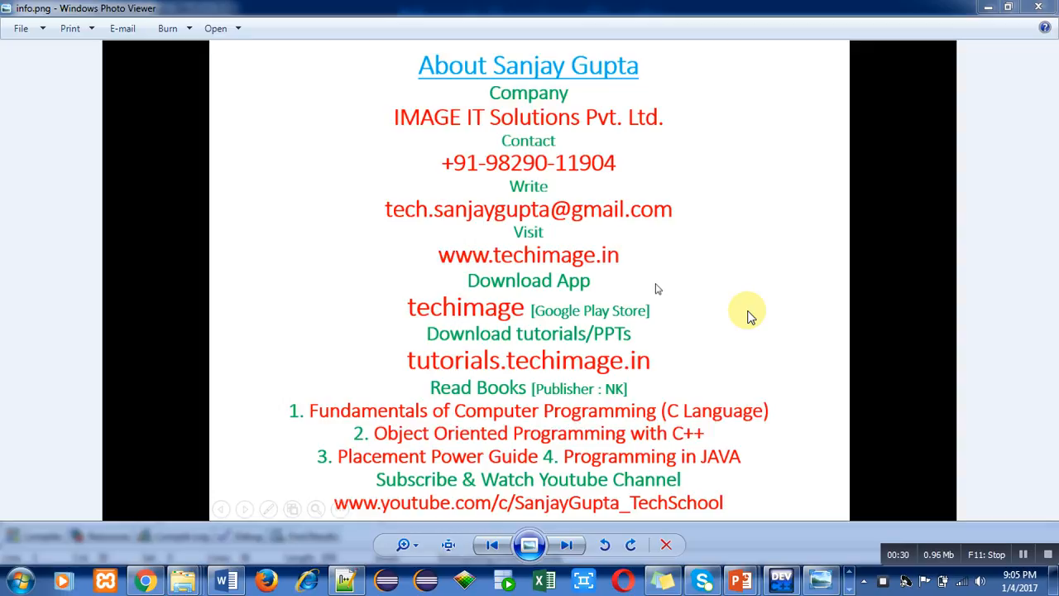
mouse_move(787, 428)
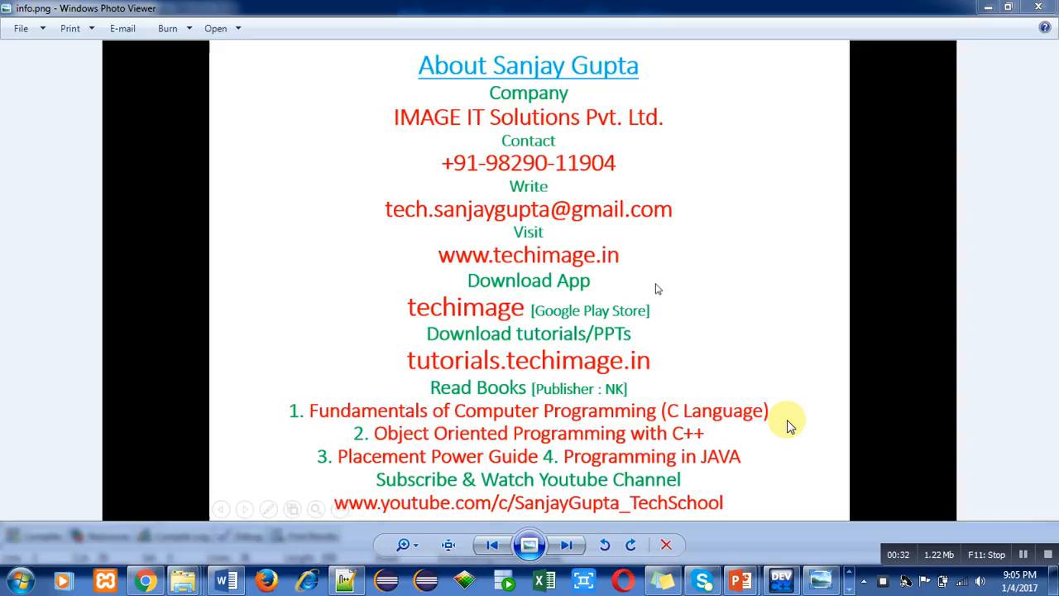
mouse_move(760, 487)
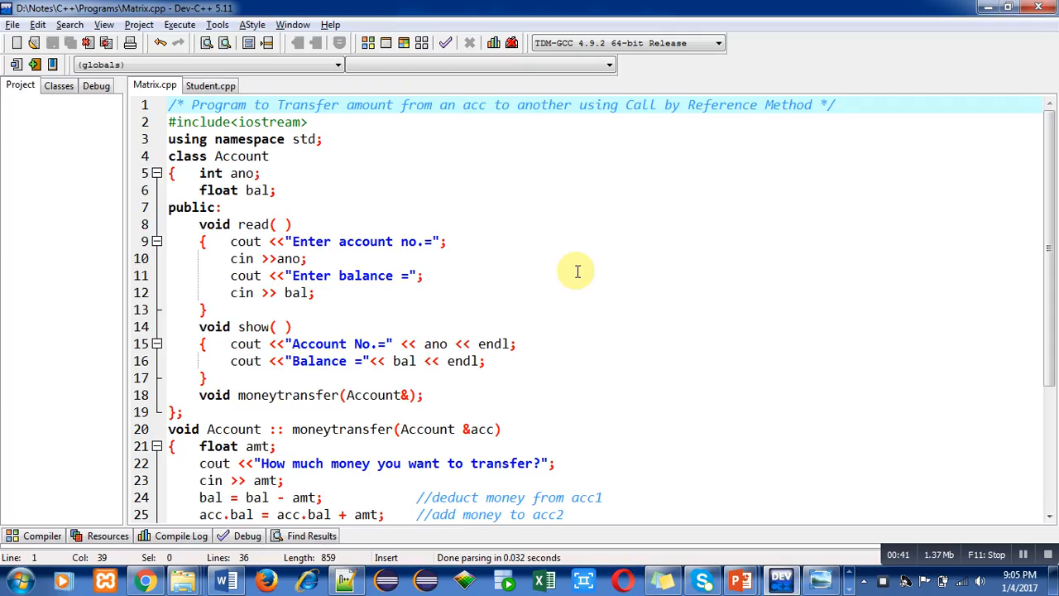
Review the Matrix.cpp source in the editor, moving through the transfer code before compiling
click(282, 106)
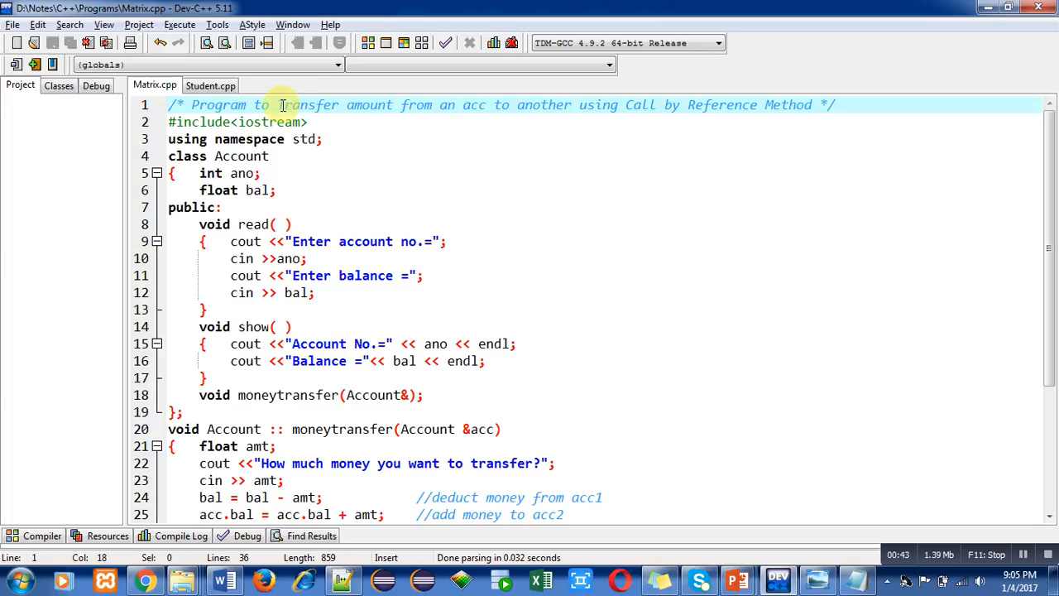
mouse_move(437, 109)
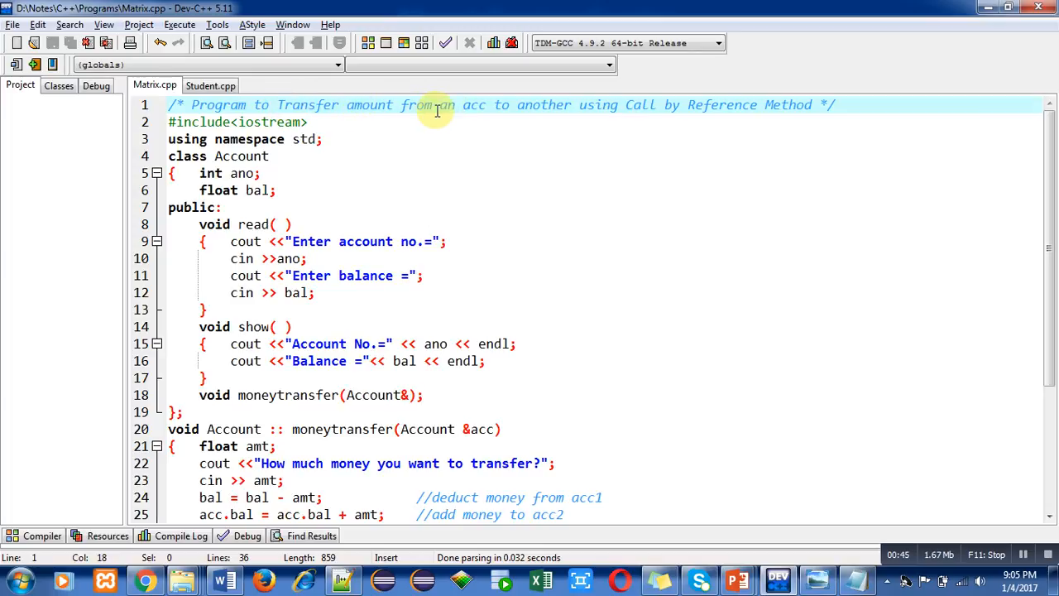
mouse_move(637, 106)
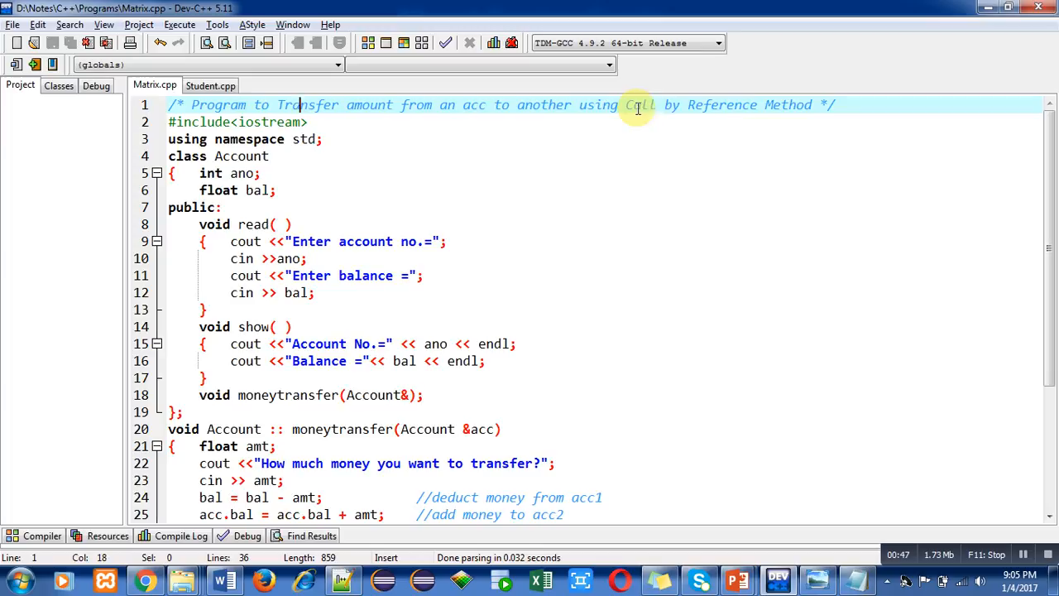
mouse_move(497, 114)
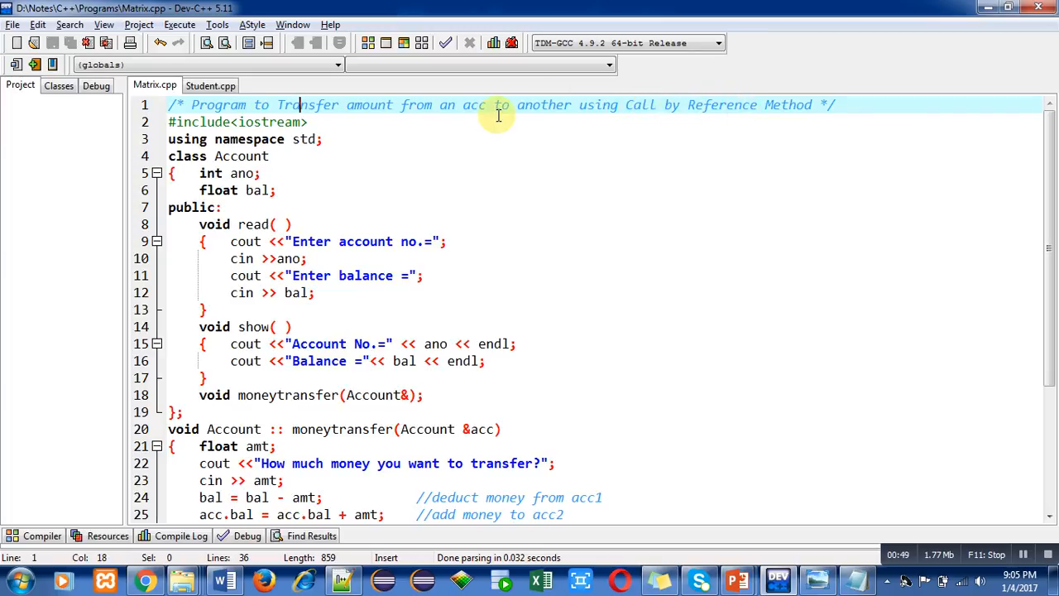
mouse_move(328, 124)
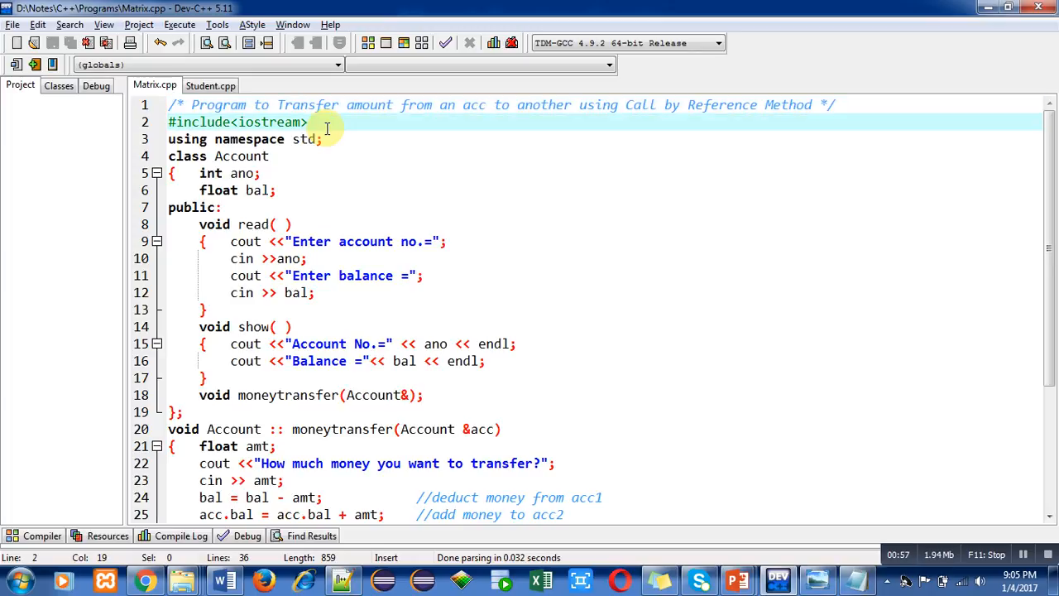
click(324, 139)
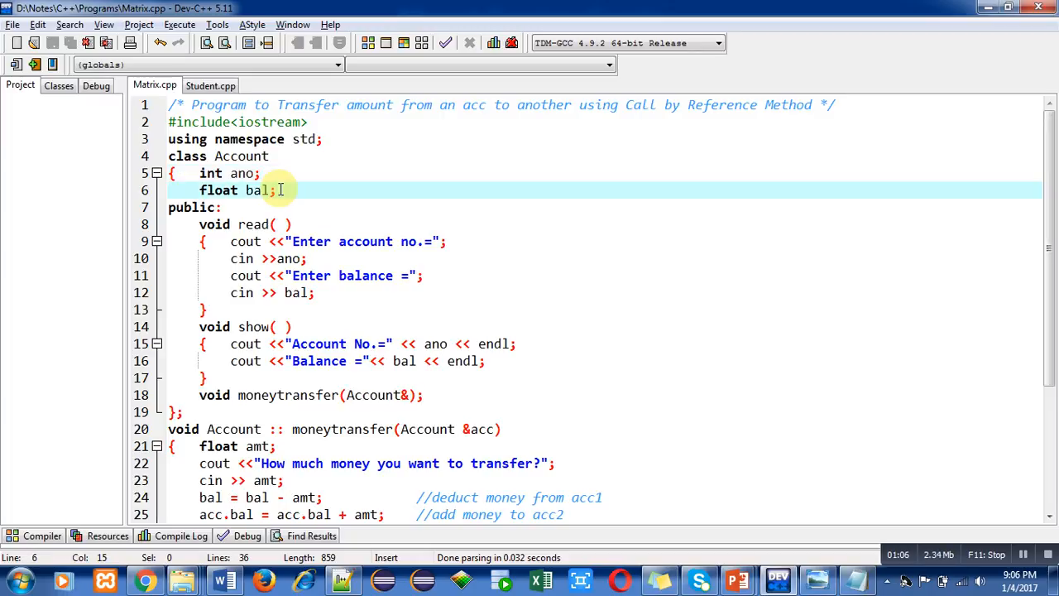
click(247, 207)
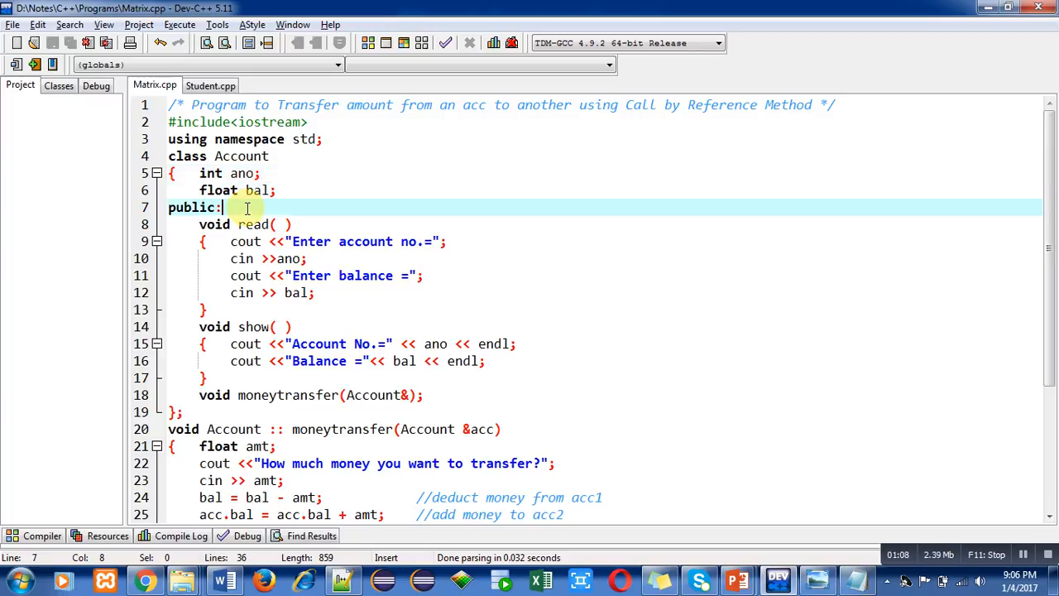
click(311, 258)
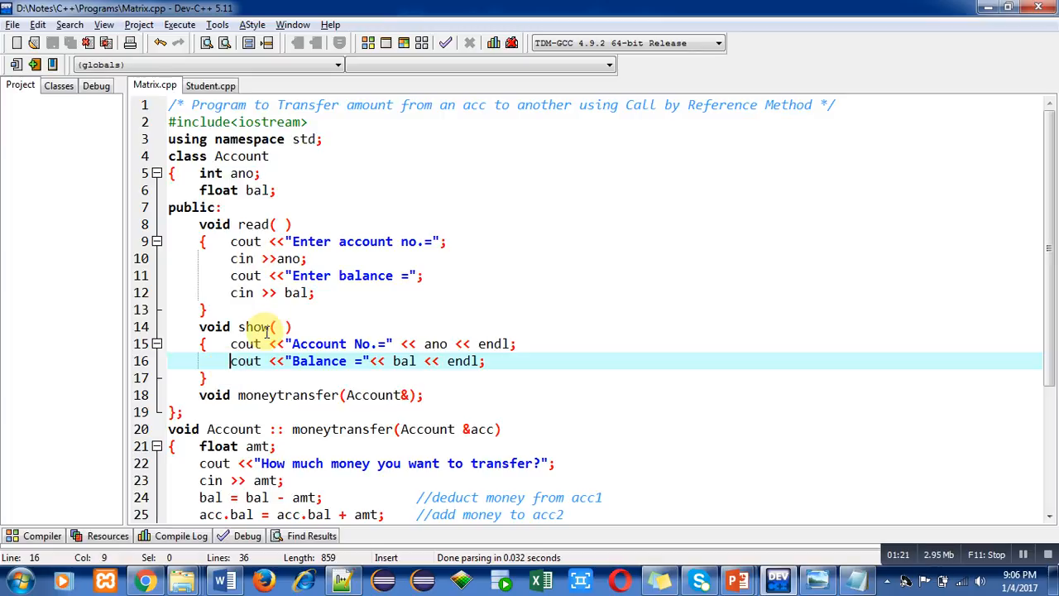
click(429, 394)
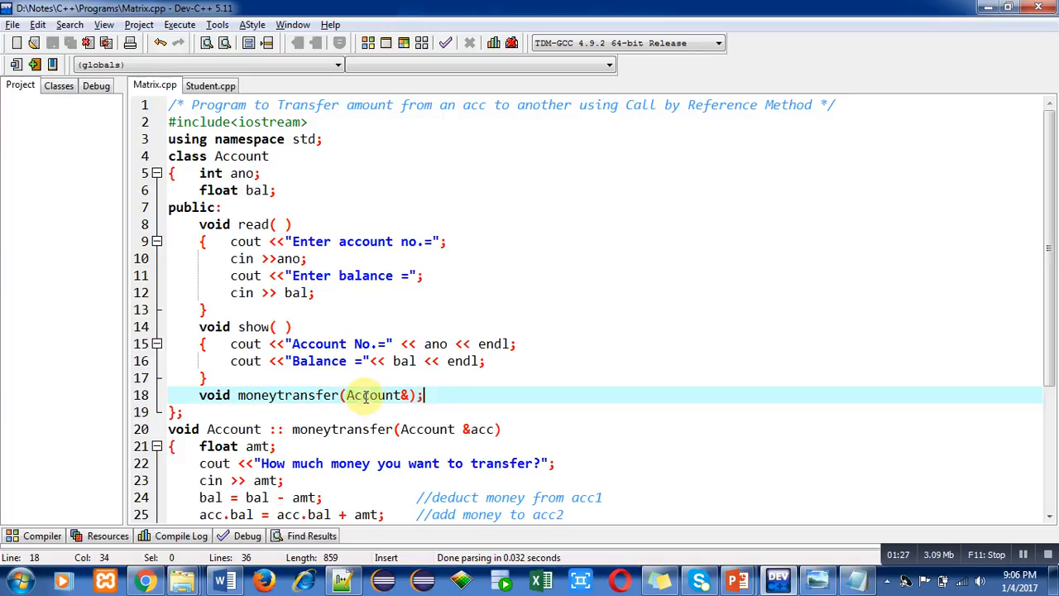
mouse_move(381, 394)
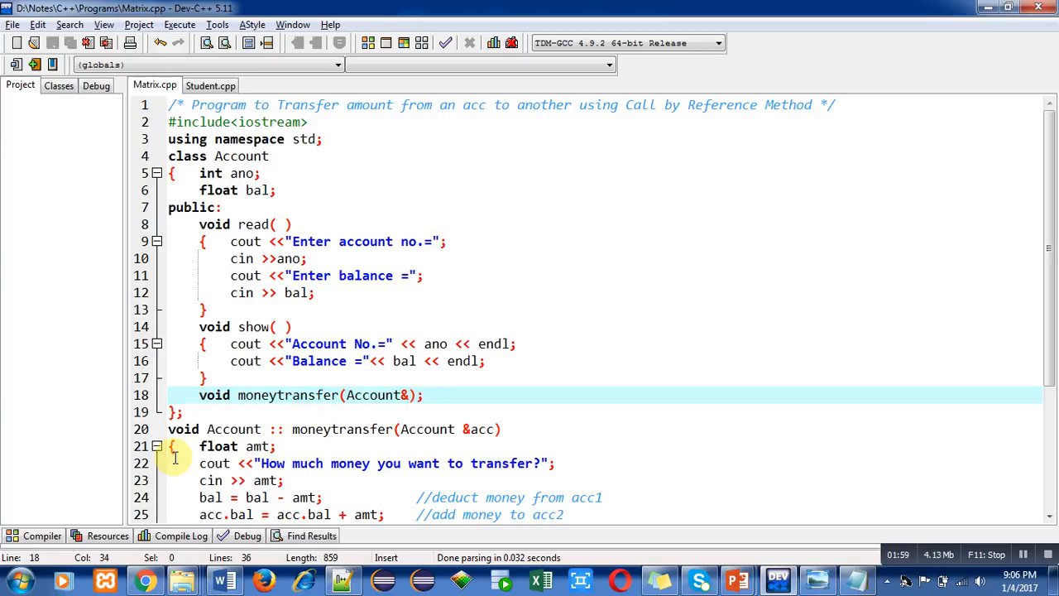
scroll(down, 3)
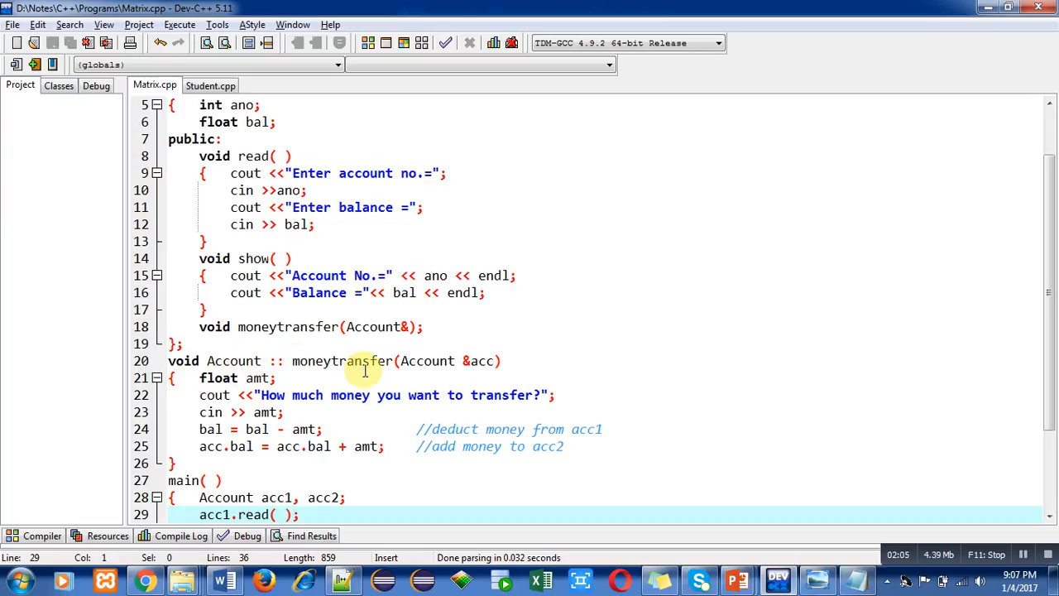
mouse_move(474, 361)
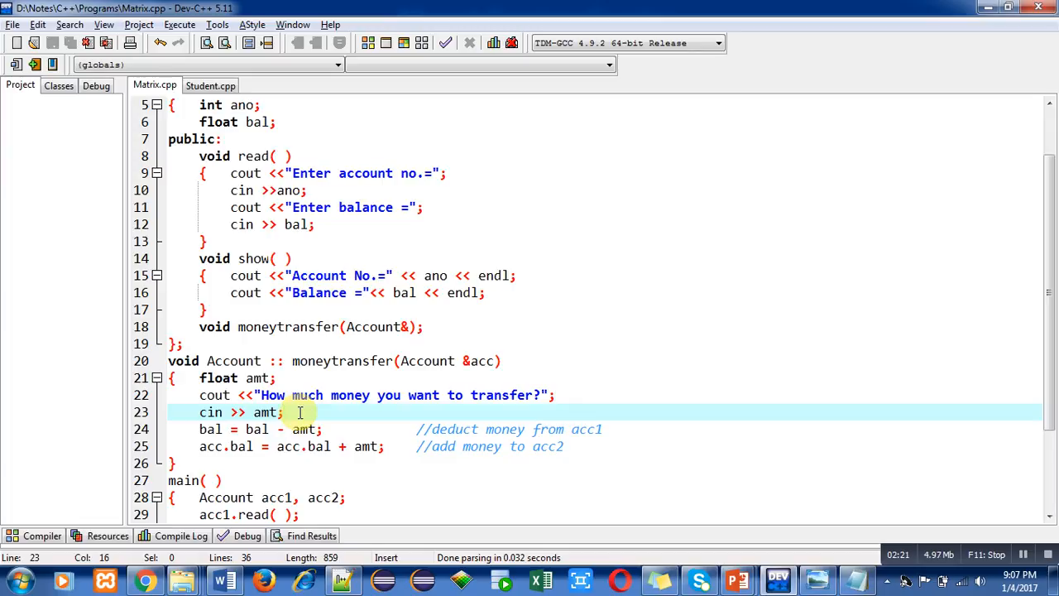
click(199, 429)
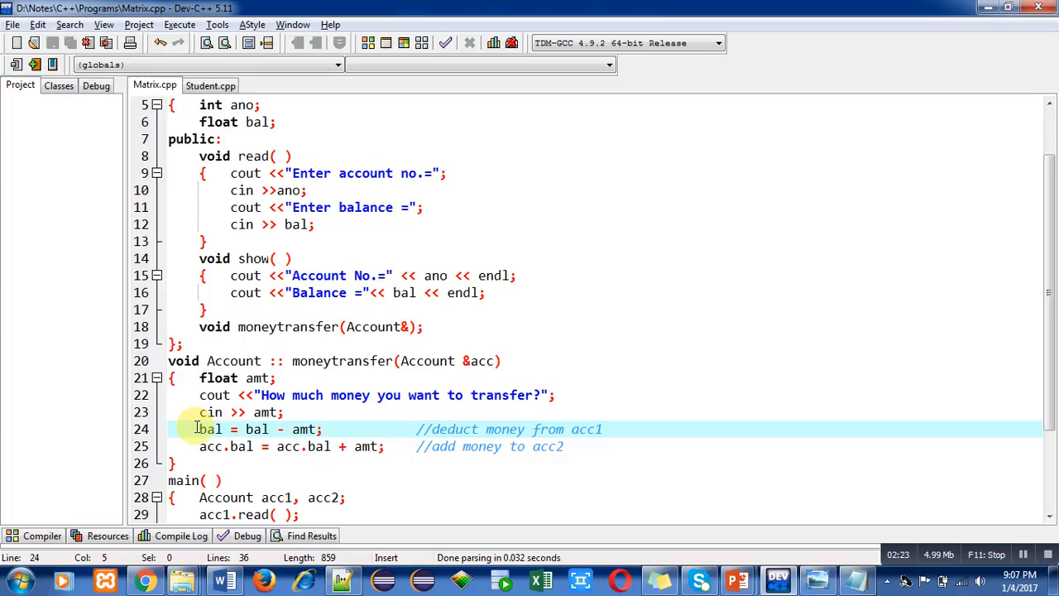
scroll(down, 3)
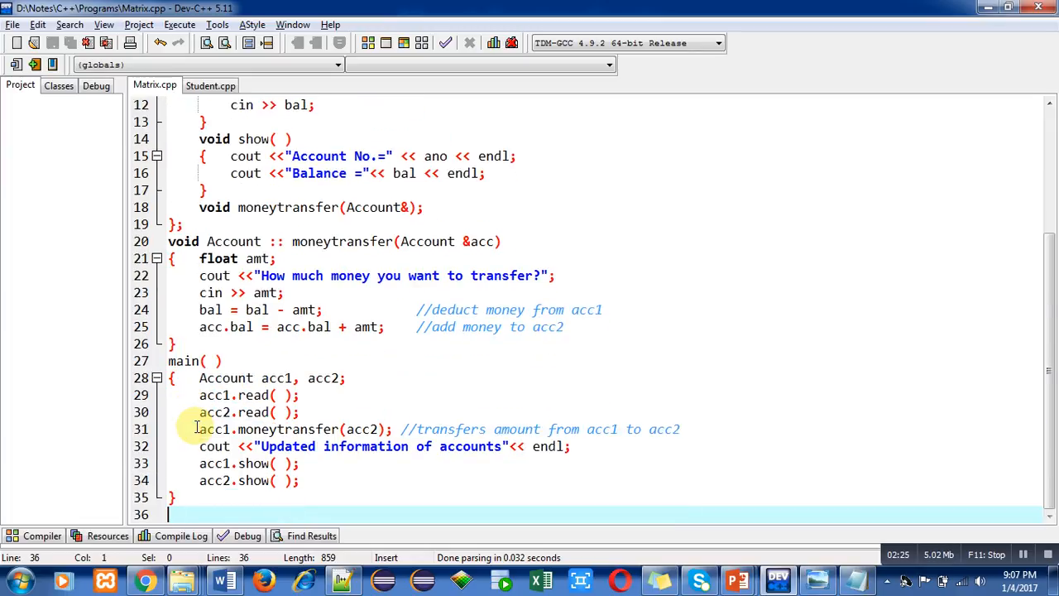
click(198, 310)
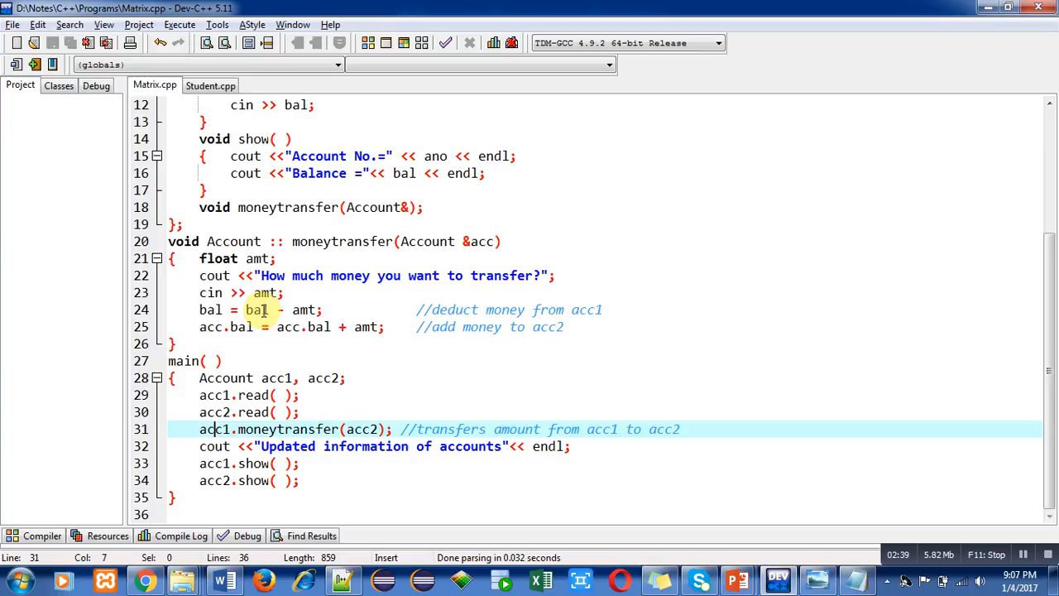
mouse_move(304, 310)
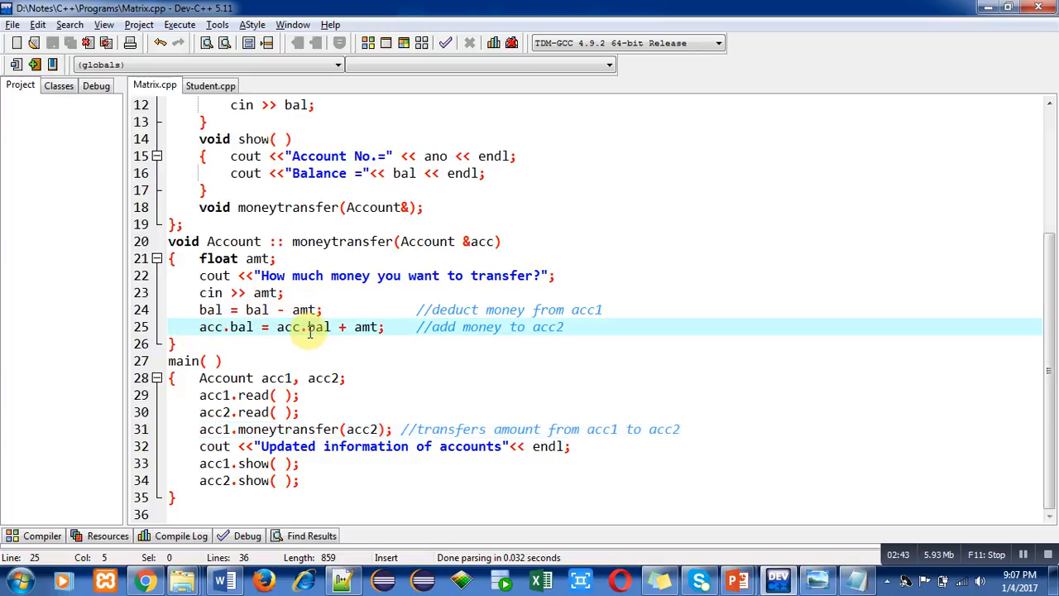
mouse_move(381, 329)
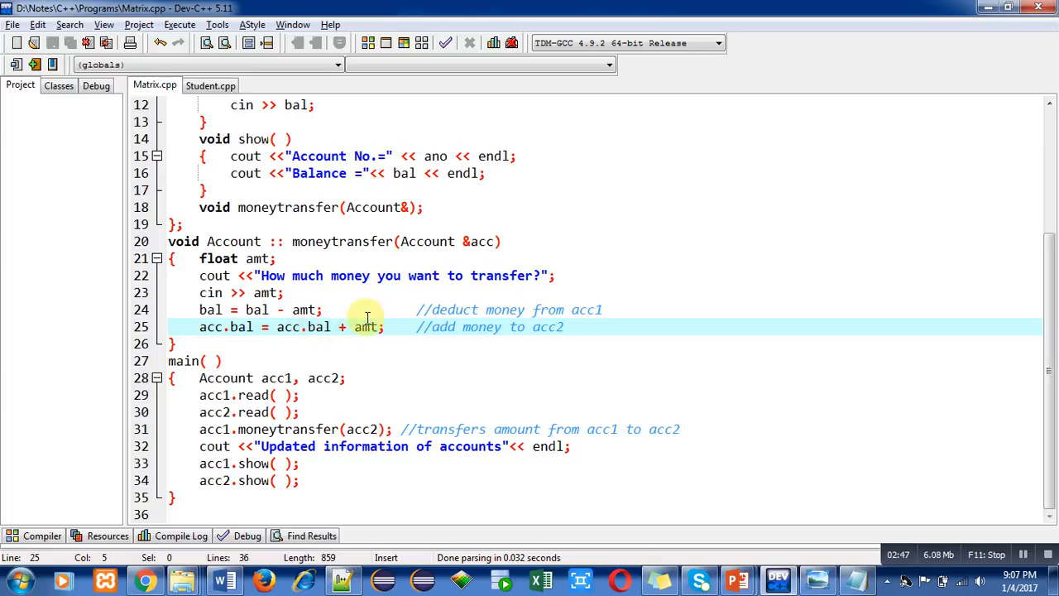
mouse_move(362, 429)
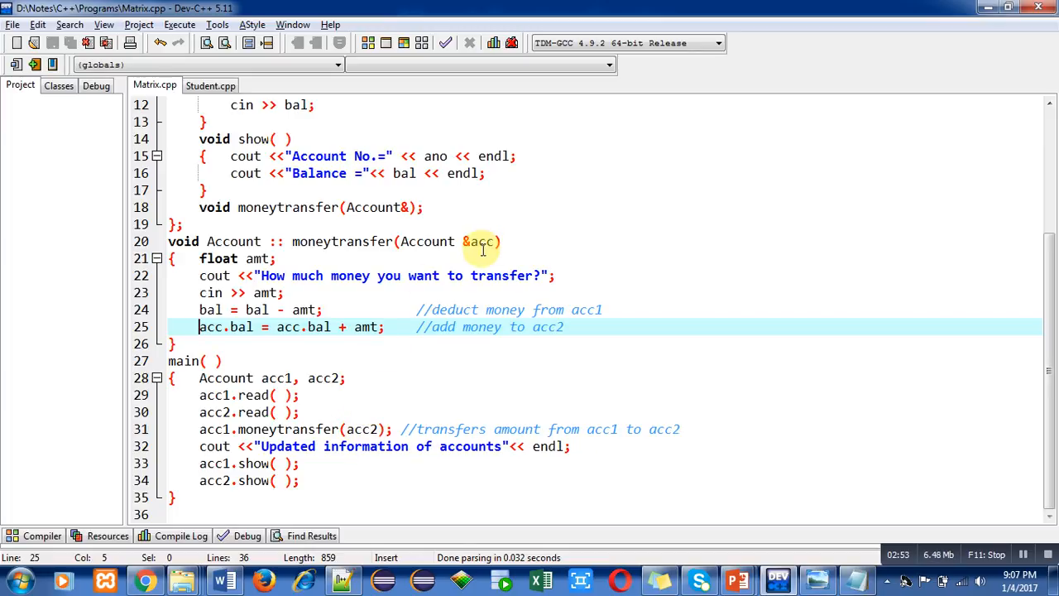
mouse_move(298, 326)
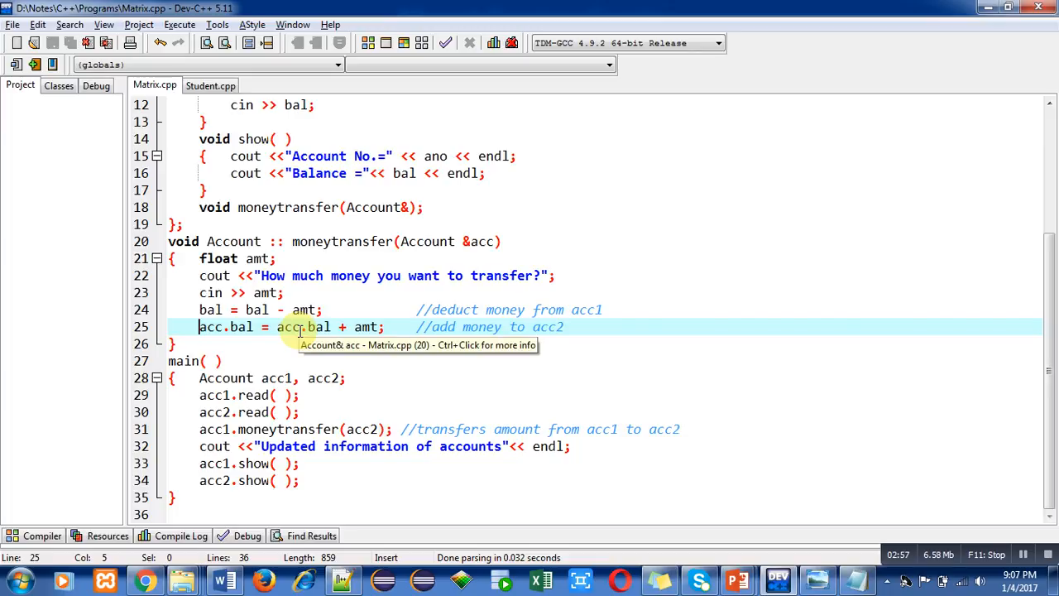
mouse_move(301, 327)
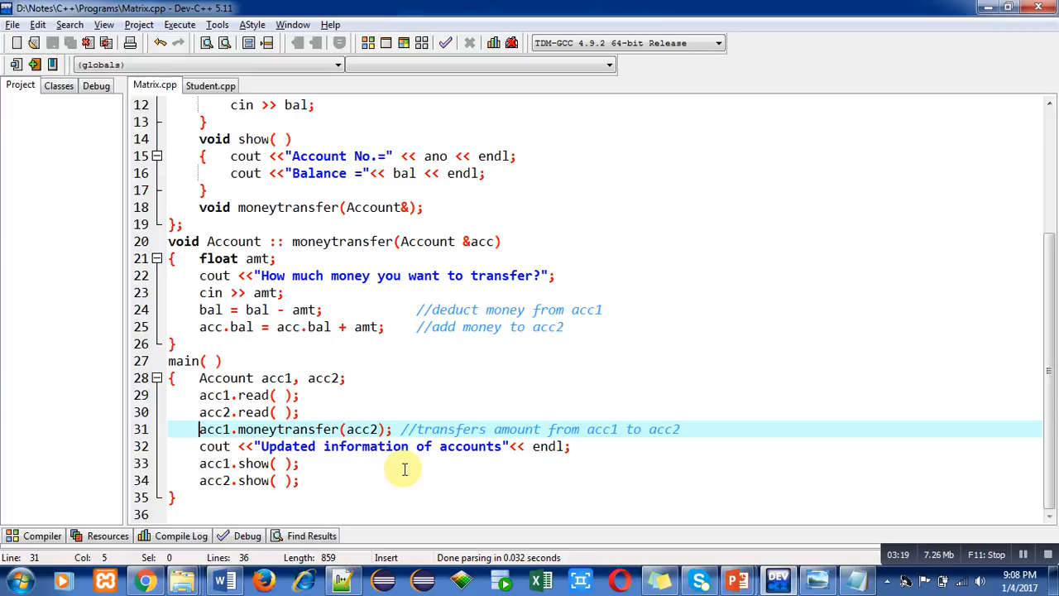
mouse_move(460, 248)
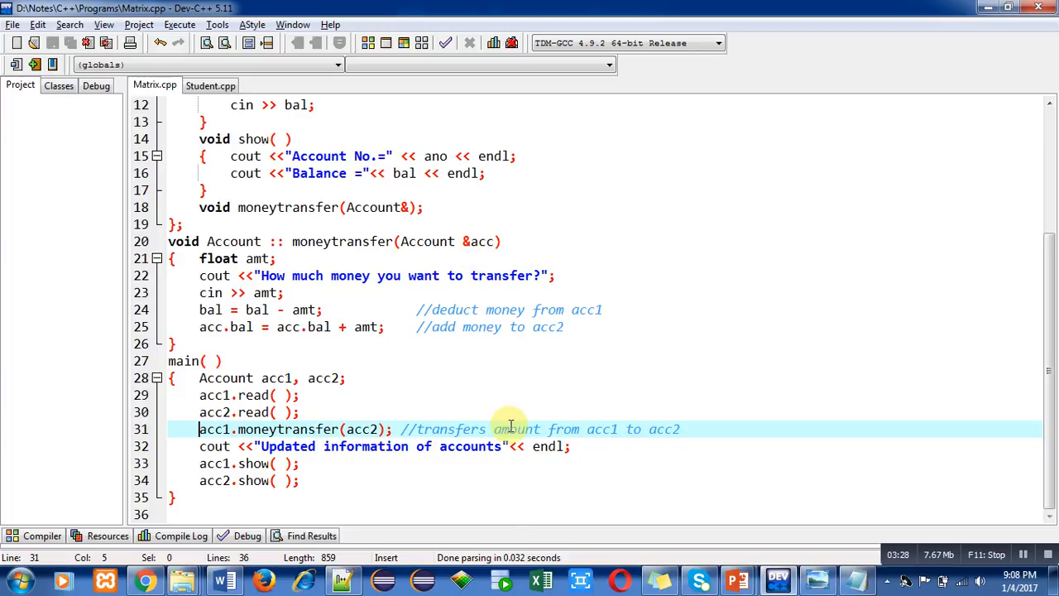
mouse_move(510, 516)
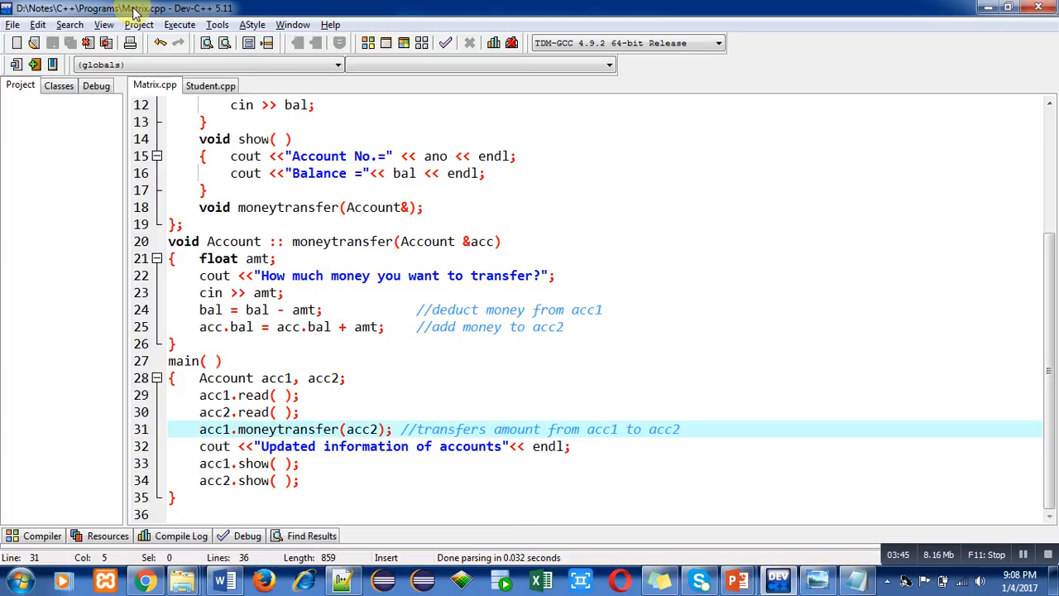
Compile Matrix.cpp via Execute > Compile with 0 errors and 0 warnings, then dismiss the Compile Log
click(178, 24)
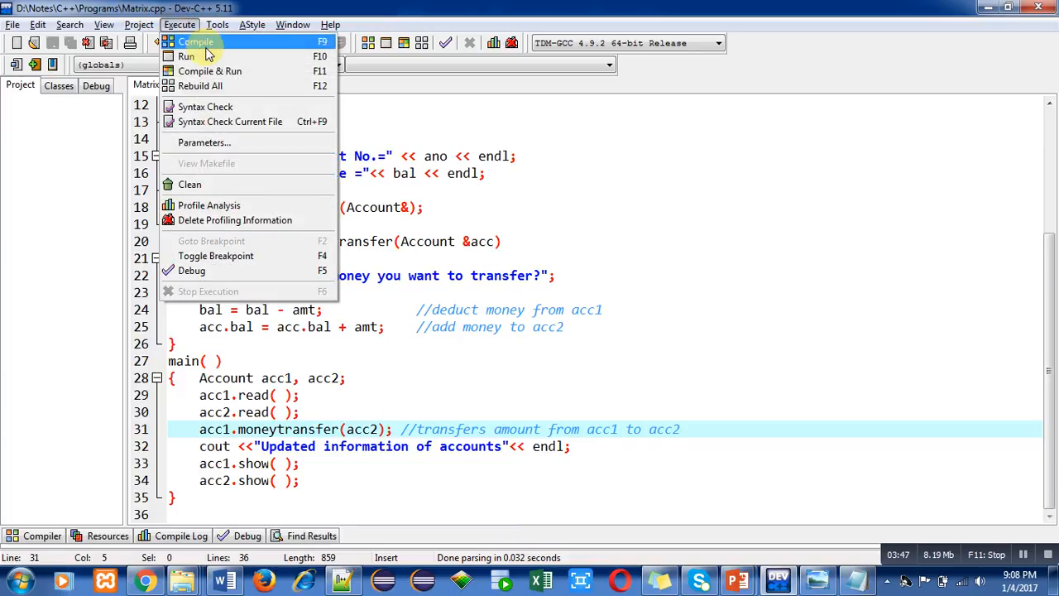
click(196, 42)
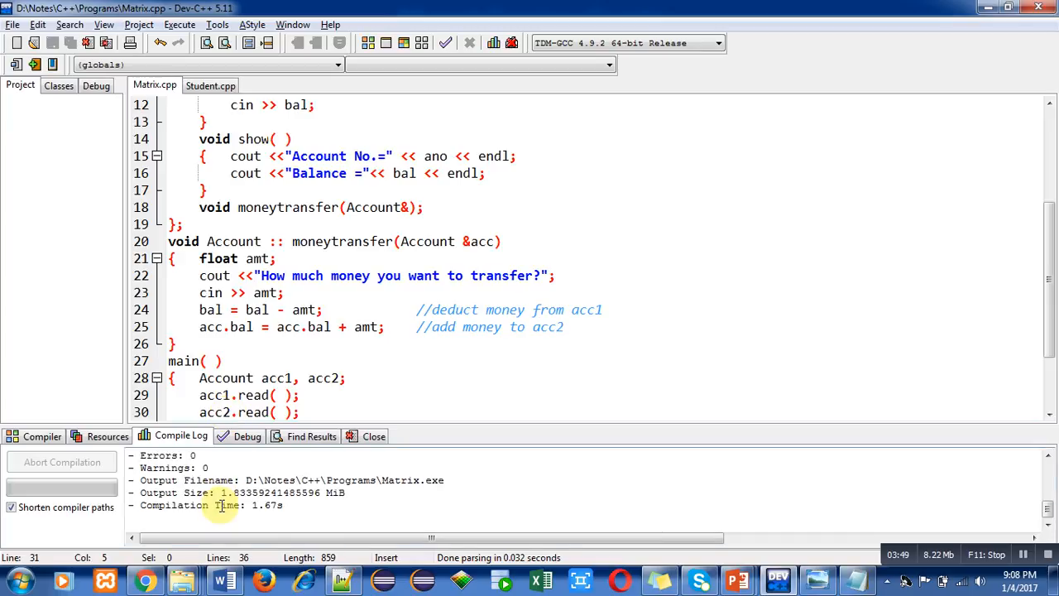
click(374, 437)
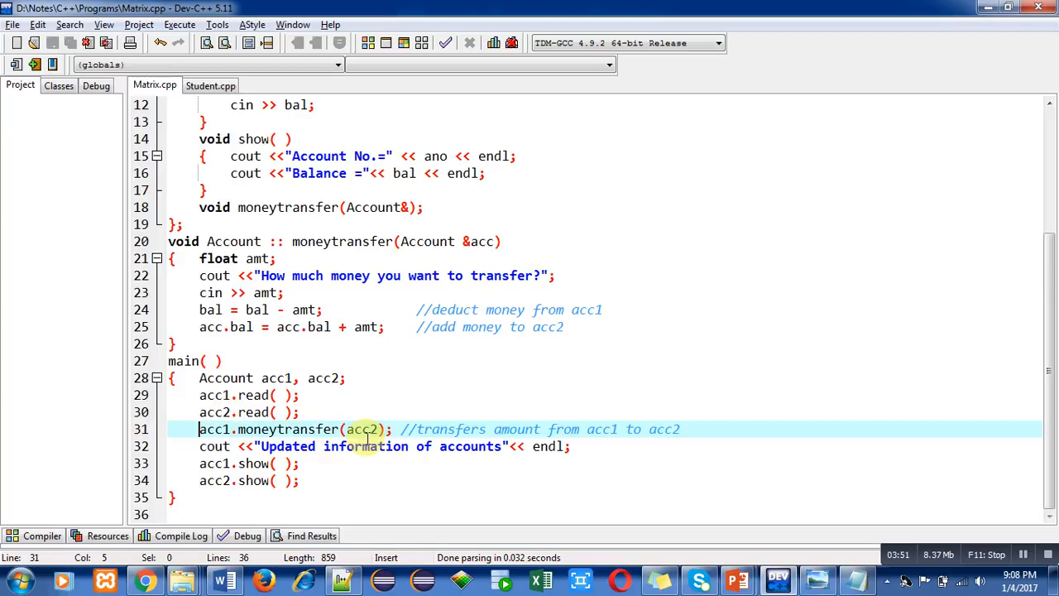
click(178, 25)
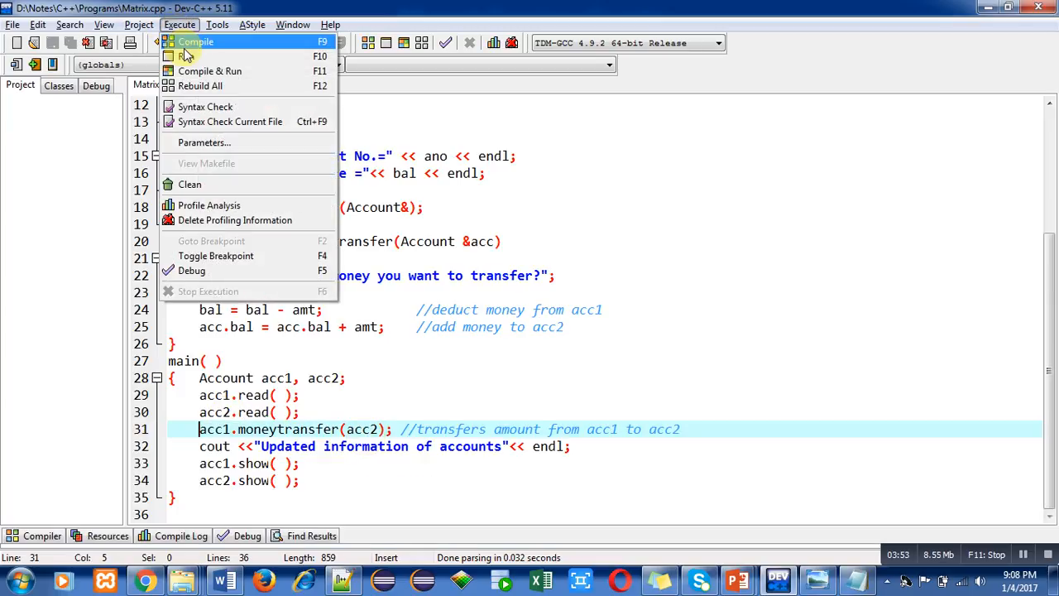
Run Matrix.exe and enter account 1 with 1000, account 2 with 2000, transferring 500 to show 500 and 2500
click(209, 69)
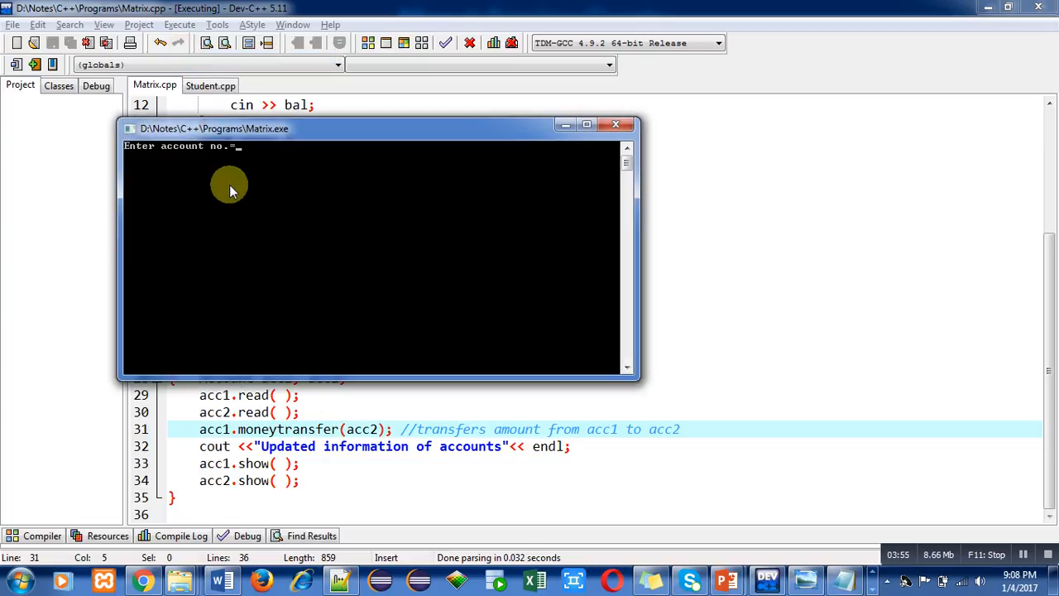
text(1)
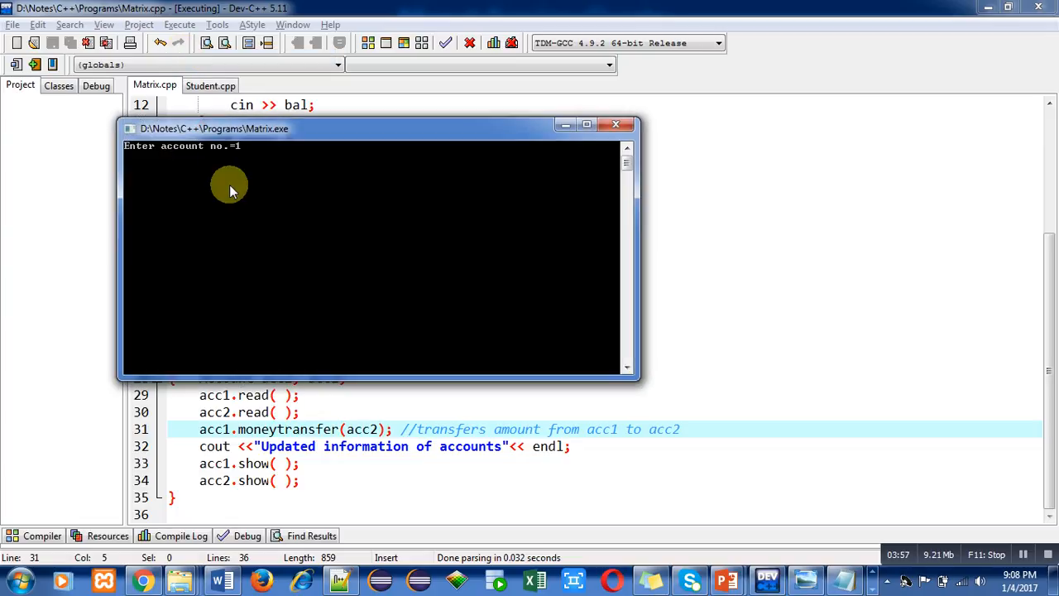
text(1000)
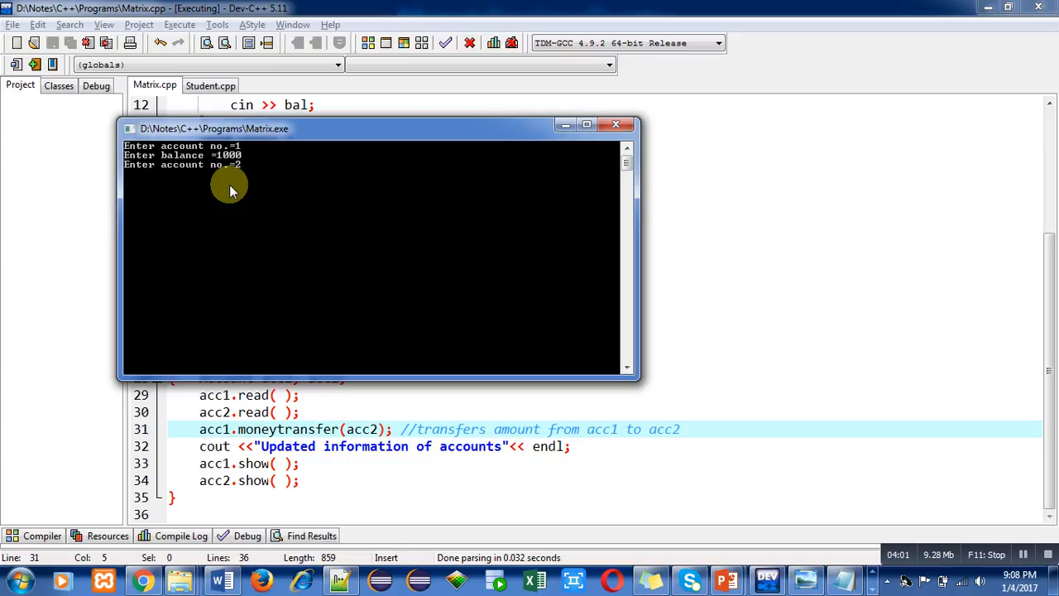
text(2000)
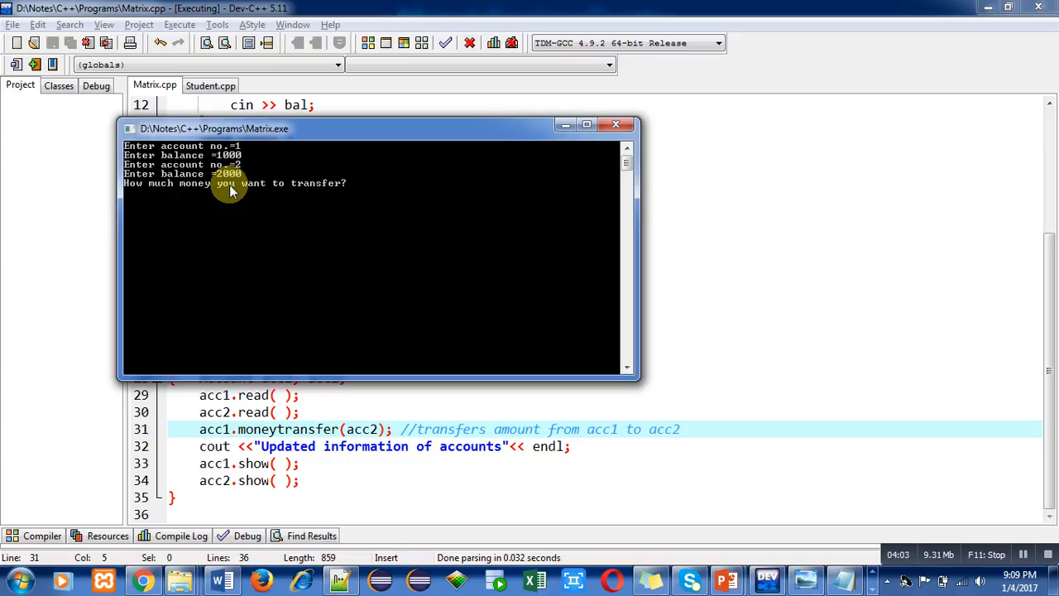
text(500)
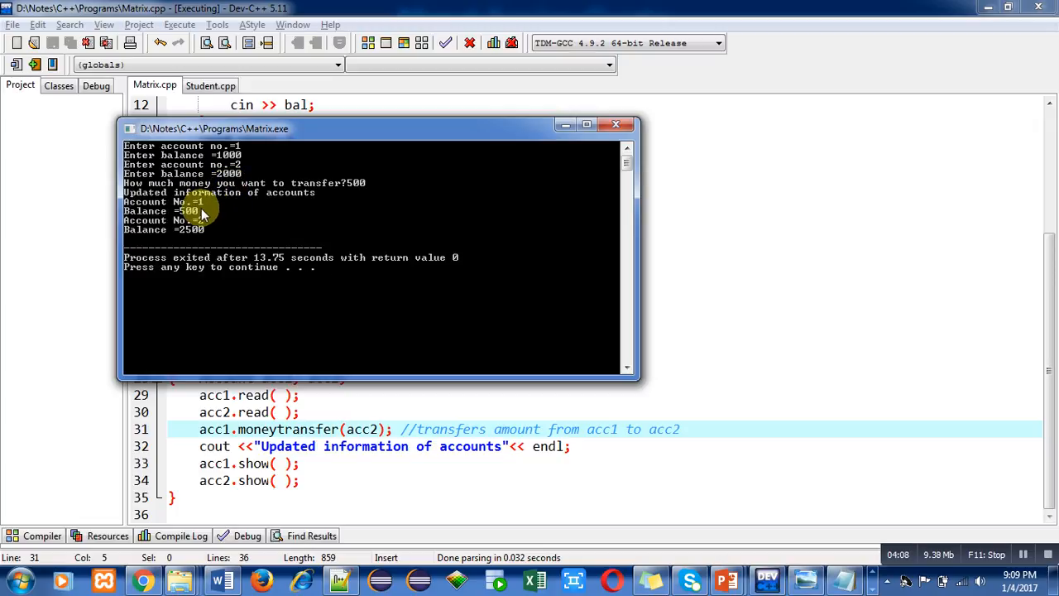
mouse_move(219, 230)
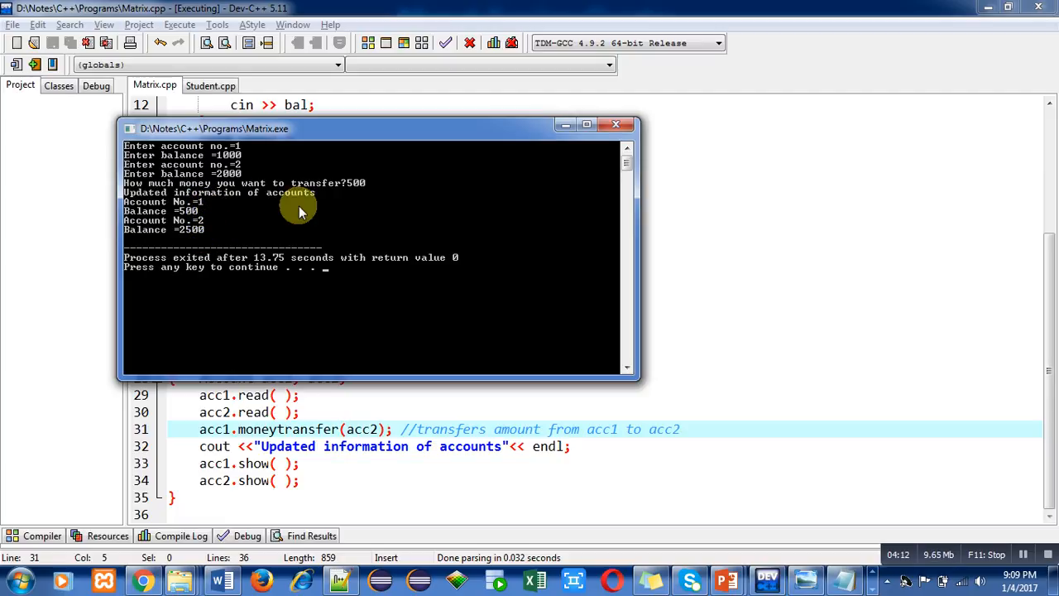
mouse_move(264, 182)
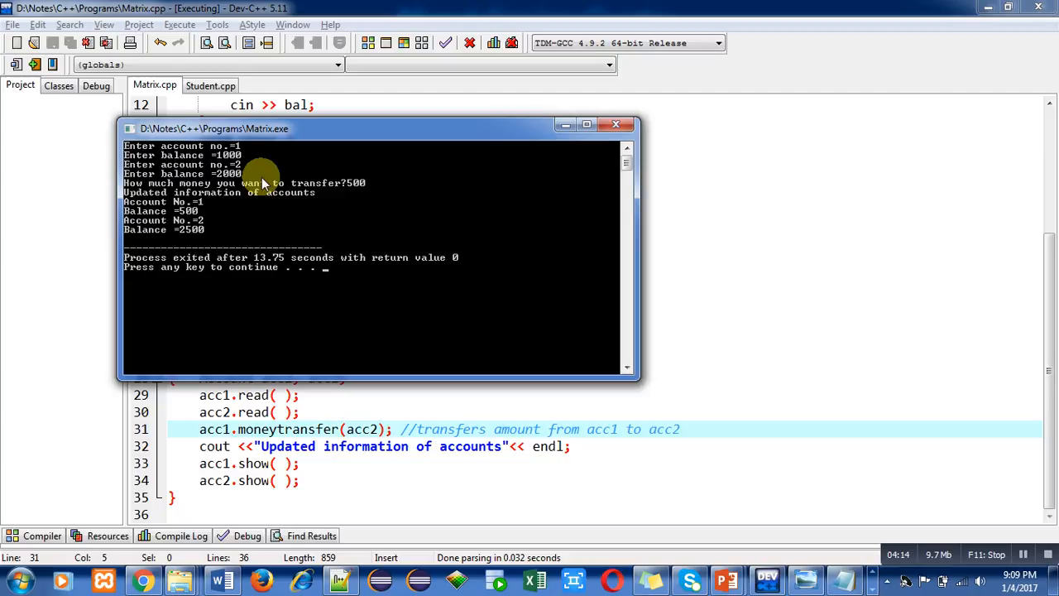